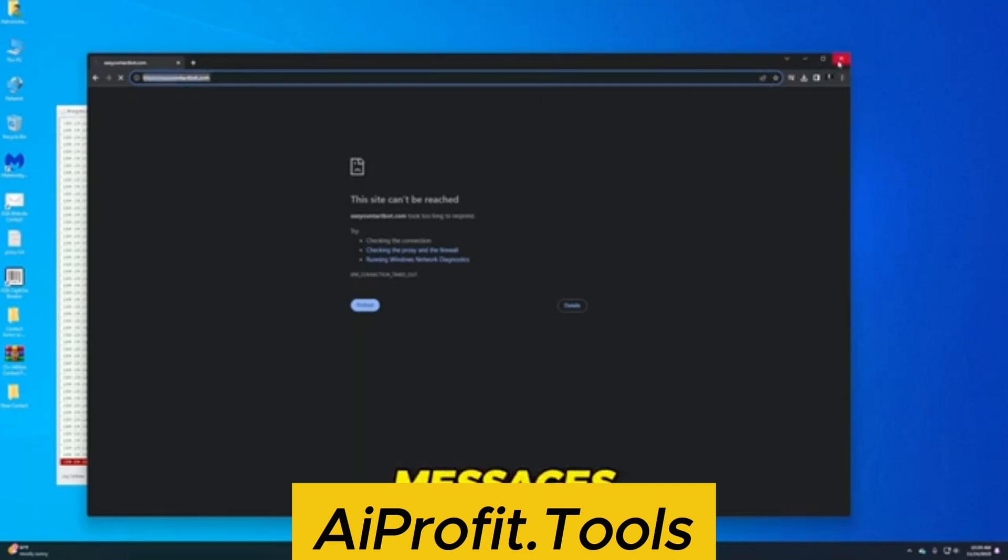
Close the 2Checkout GSA Website Contact product page in Chrome to reveal the desktop.
click(840, 58)
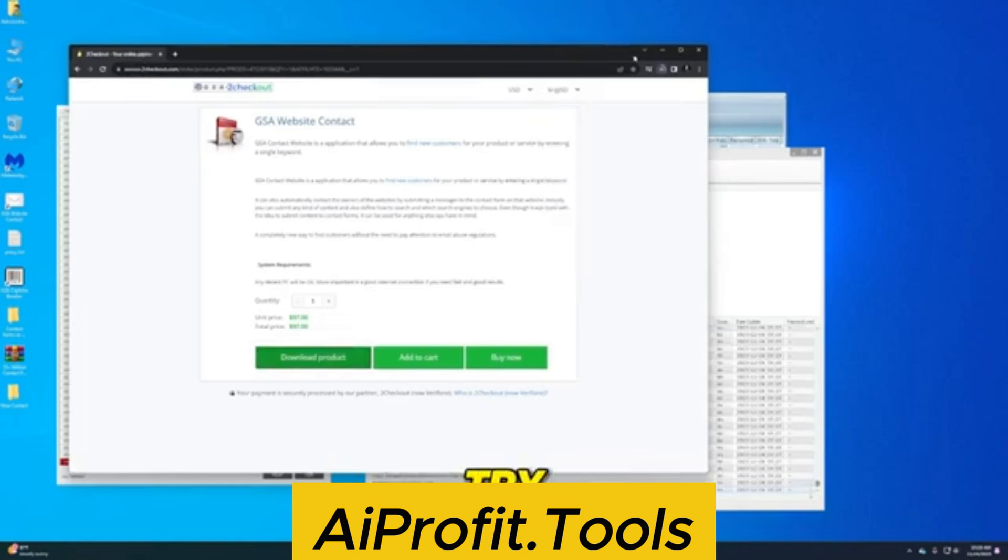
click(699, 51)
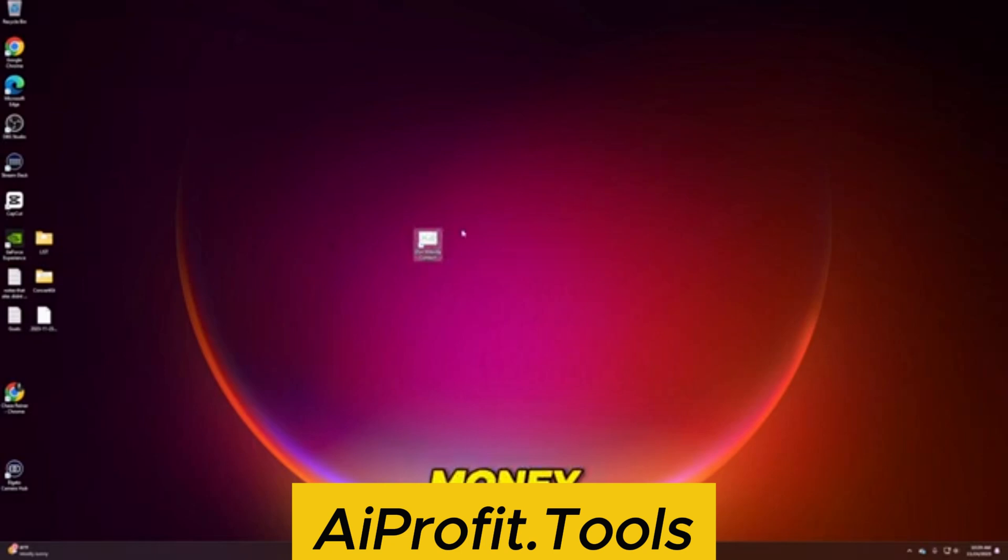
Launch GSA Website Contact and create a new advanced project, confirming its name.
double_click(426, 244)
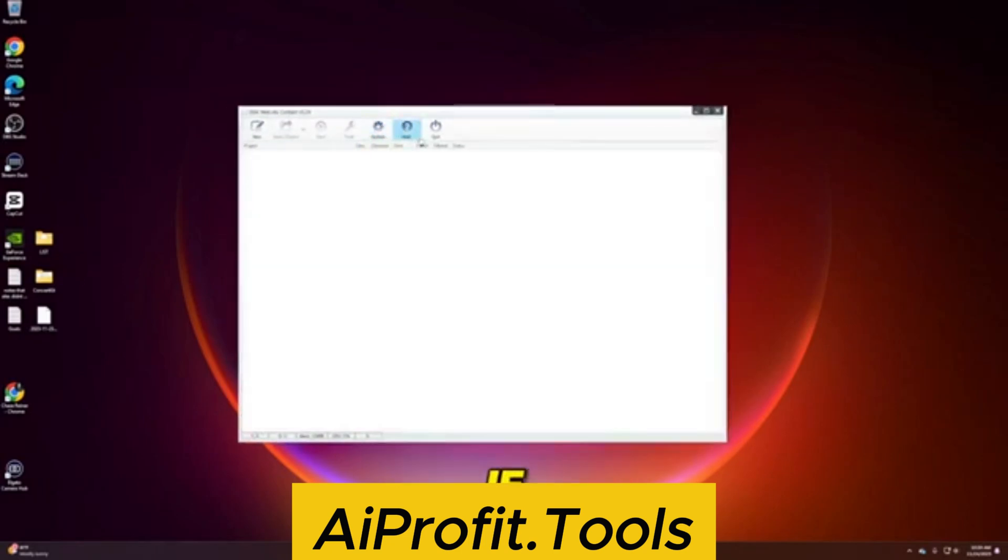
click(256, 126)
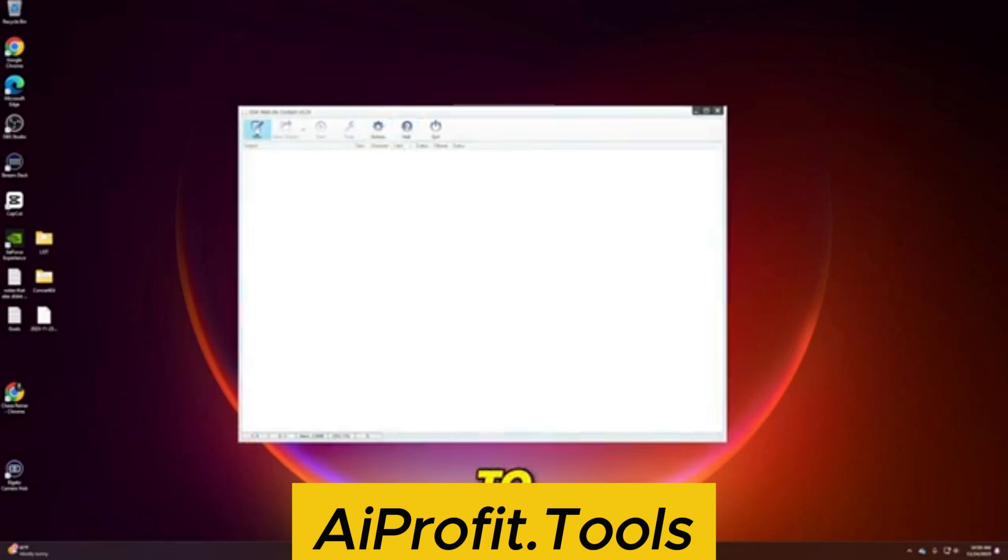
click(257, 126)
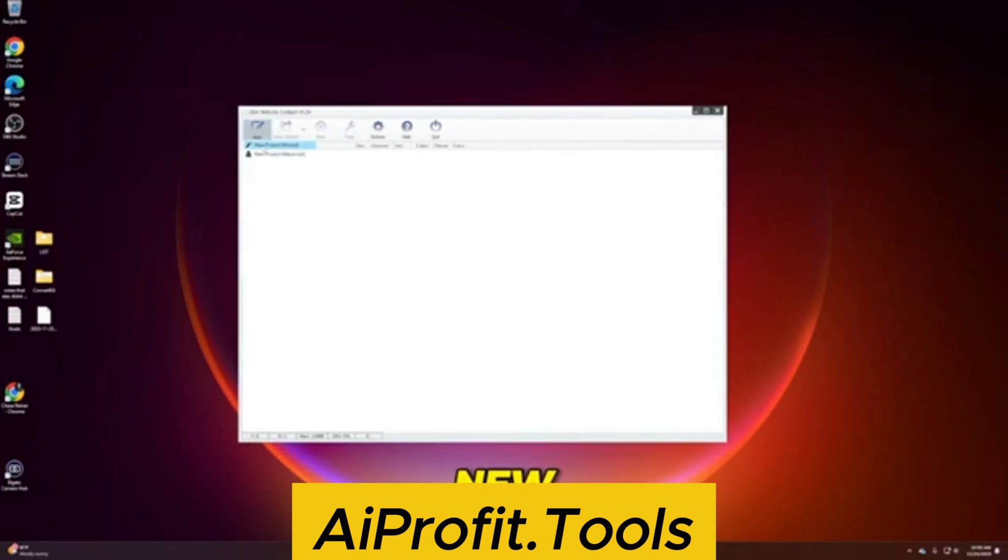
click(277, 153)
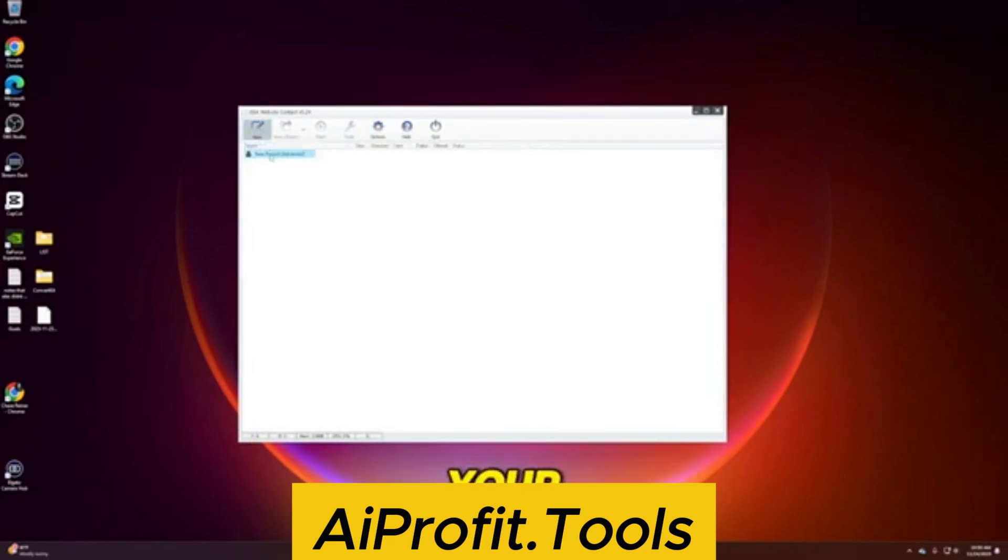
click(258, 127)
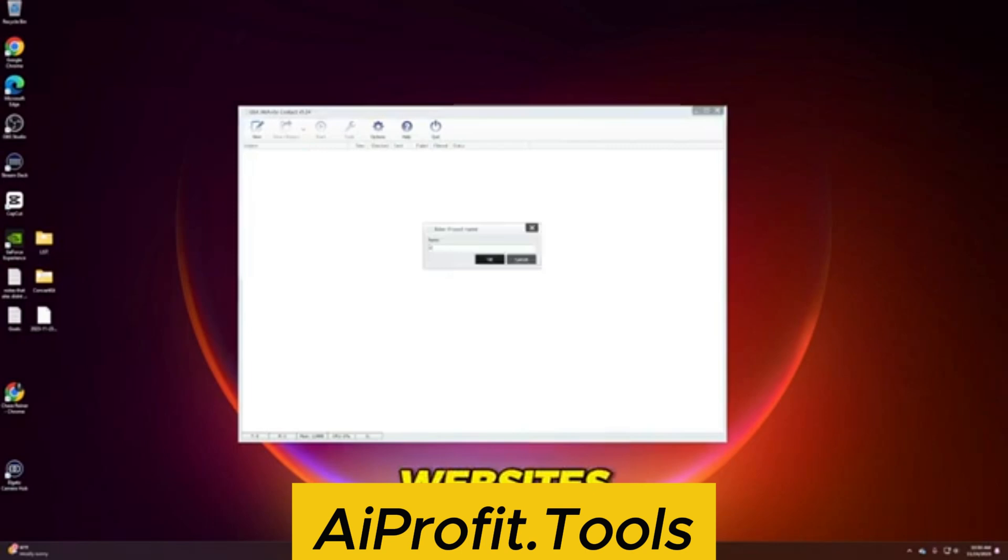
click(490, 259)
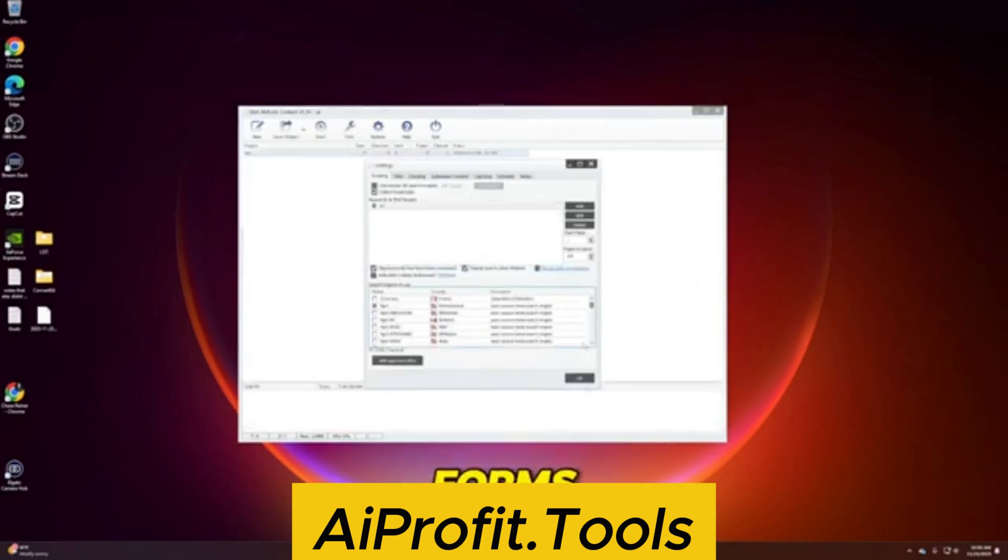
click(578, 379)
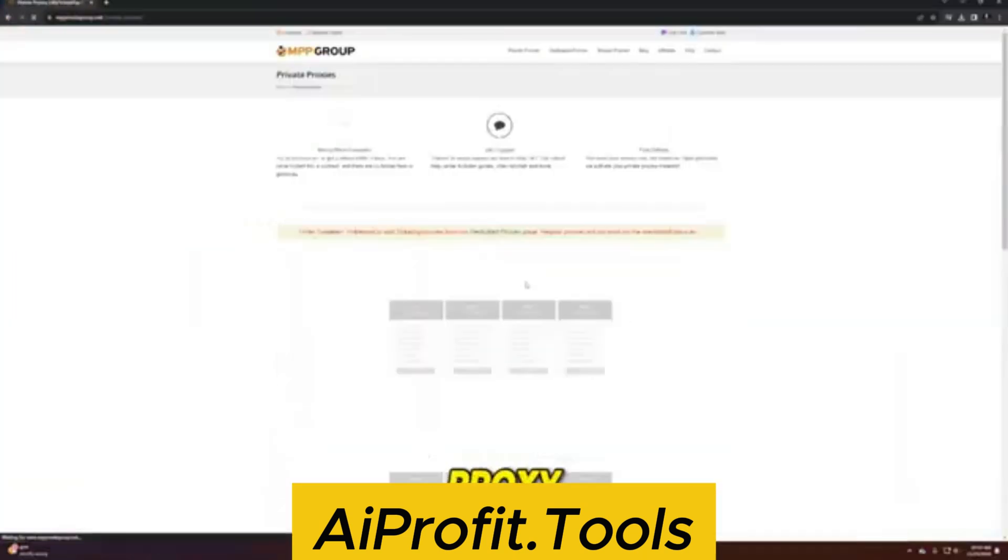
Scroll MyPrivateProxy's Private Proxies page to browse the monthly plan cards.
scroll(down, 3)
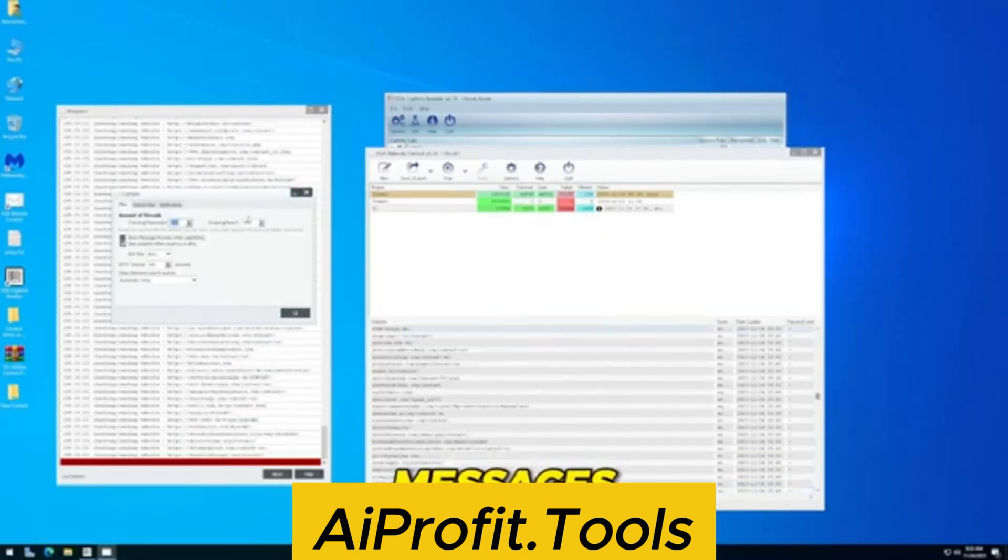
click(294, 313)
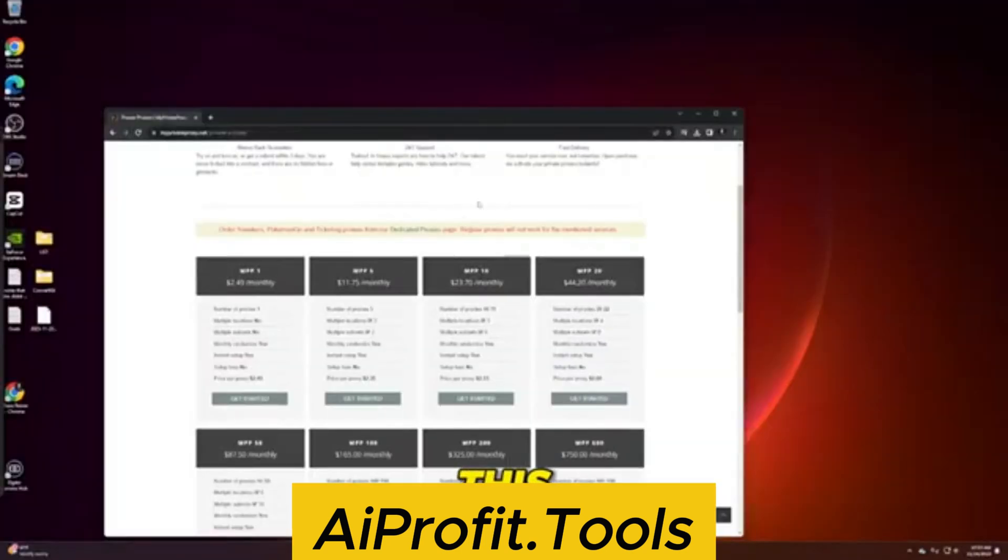
scroll(down, 3)
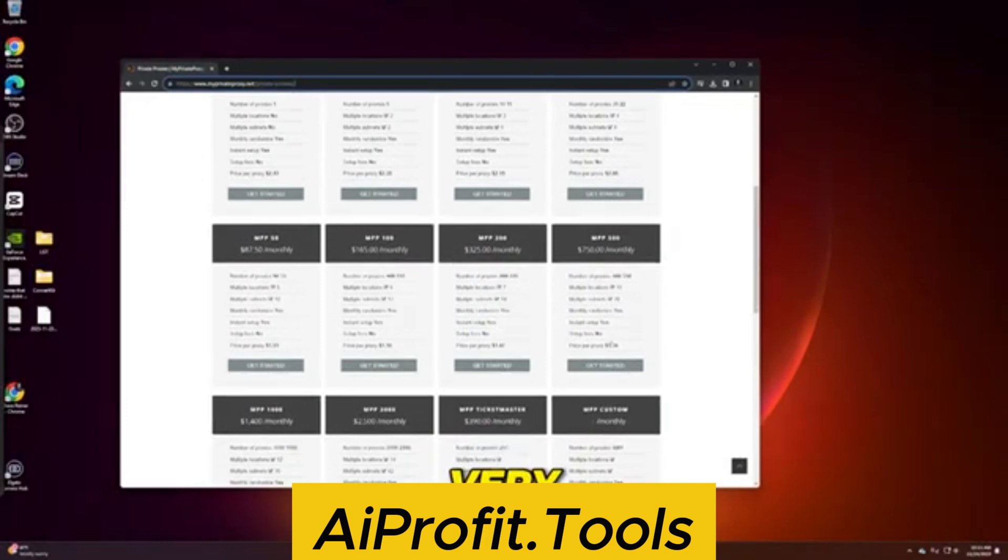
scroll(up, 3)
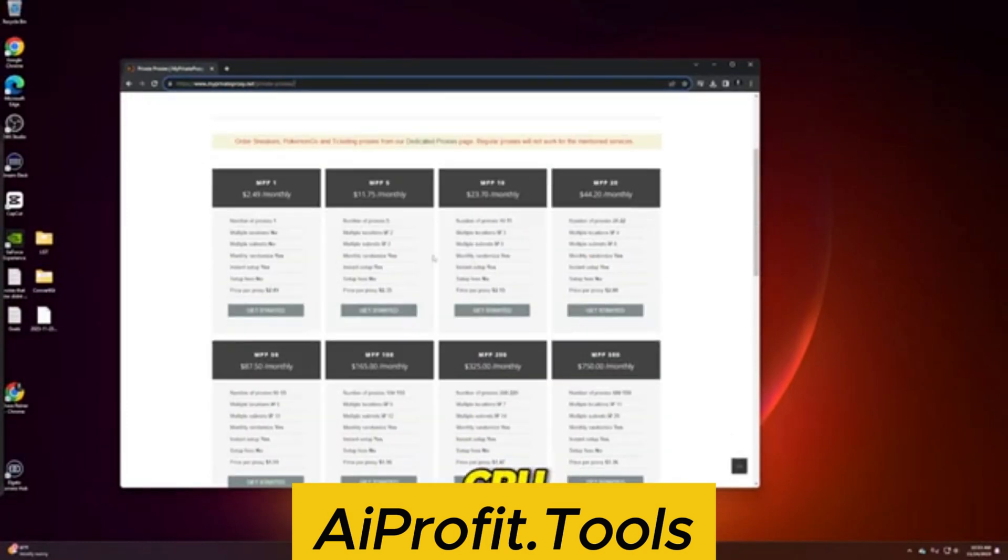
click(378, 311)
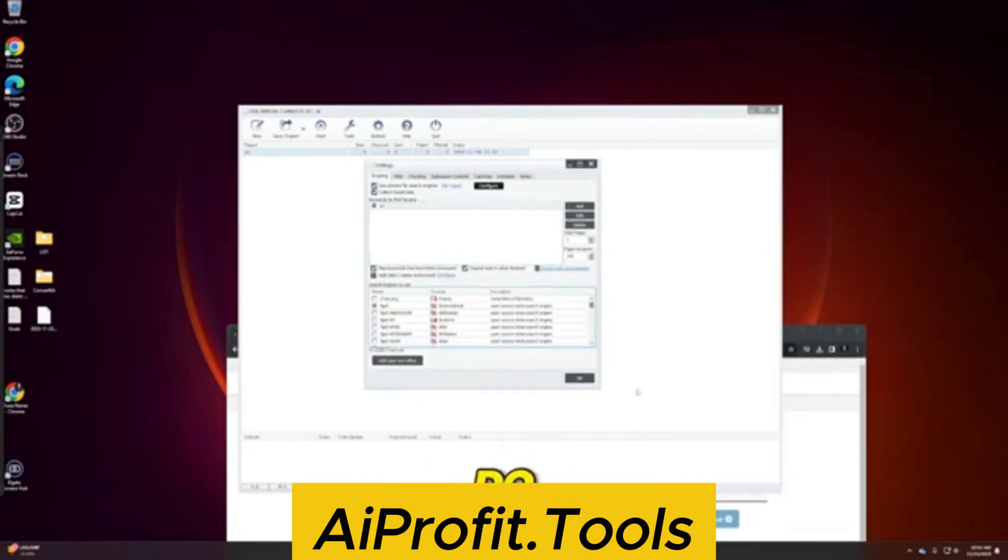
Save settings, attempt Start, dismiss the missing-proxy warning, and close Settings again.
click(578, 378)
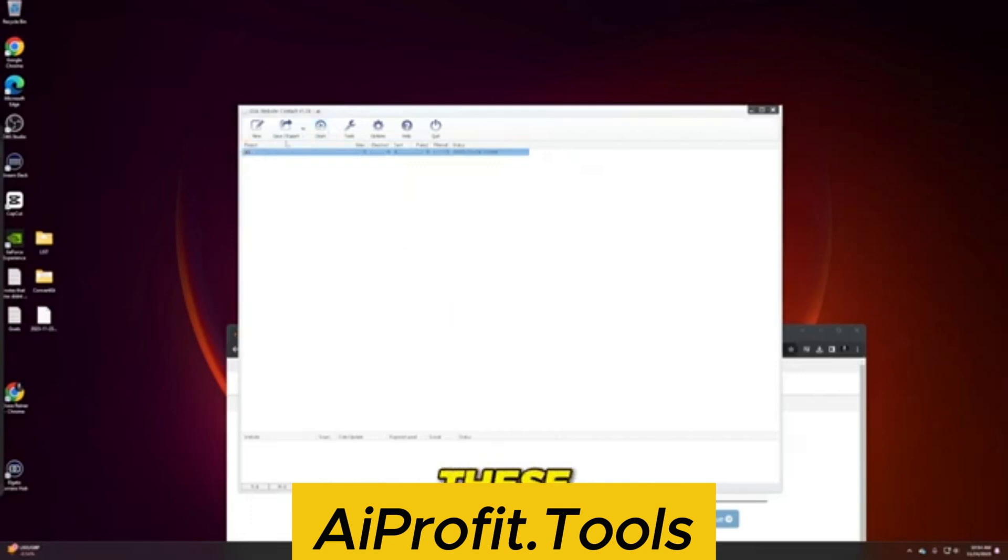
click(320, 127)
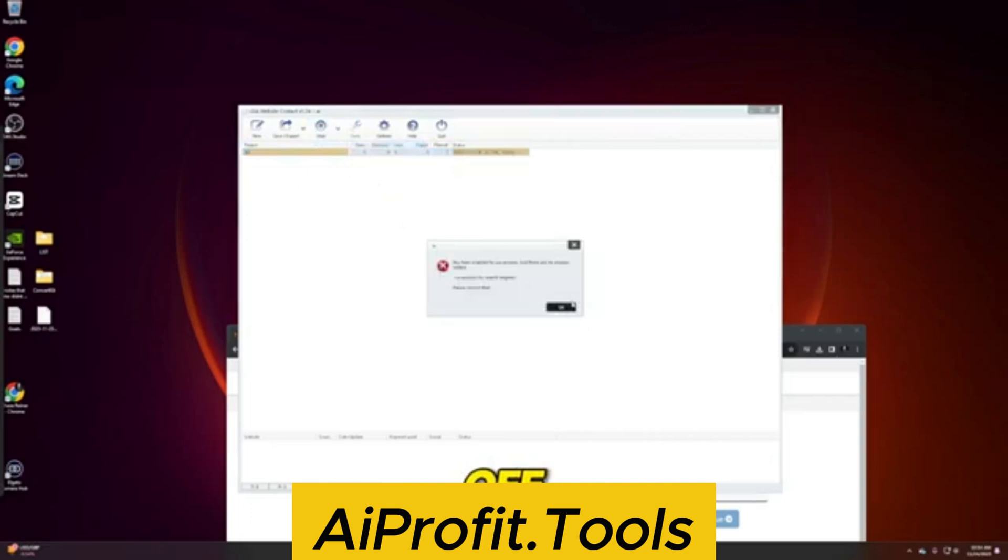
click(558, 307)
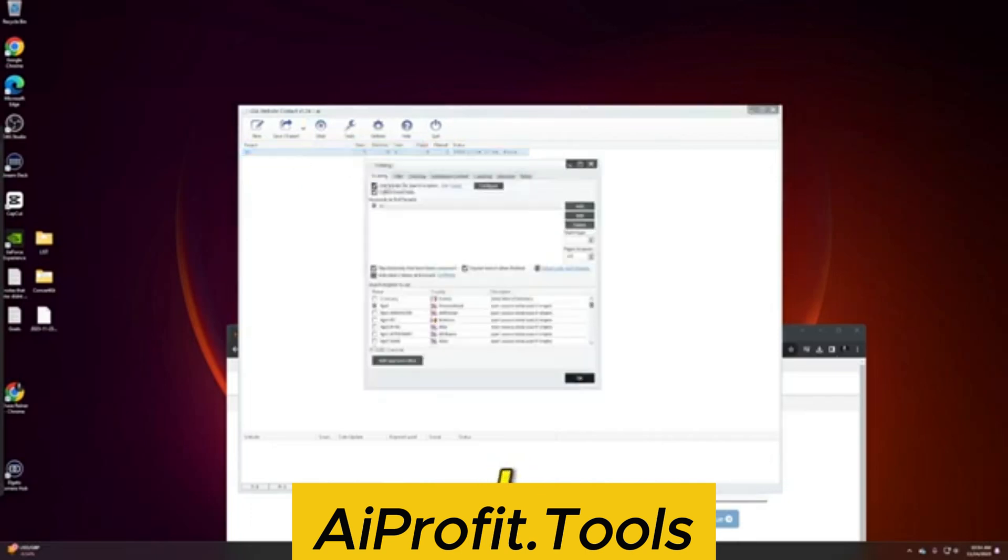
click(321, 127)
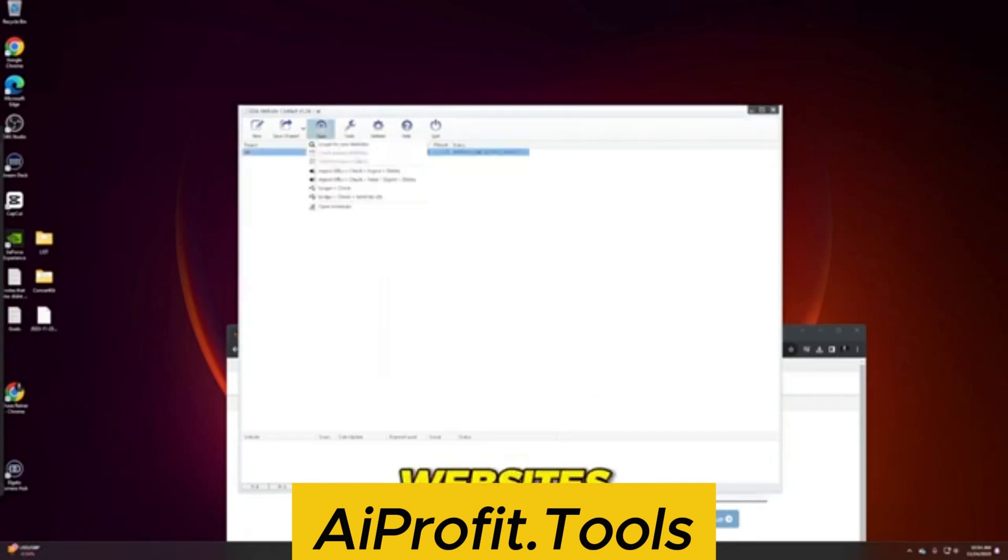
Run Start > Scrape for new websites to fill the project's website list.
click(334, 144)
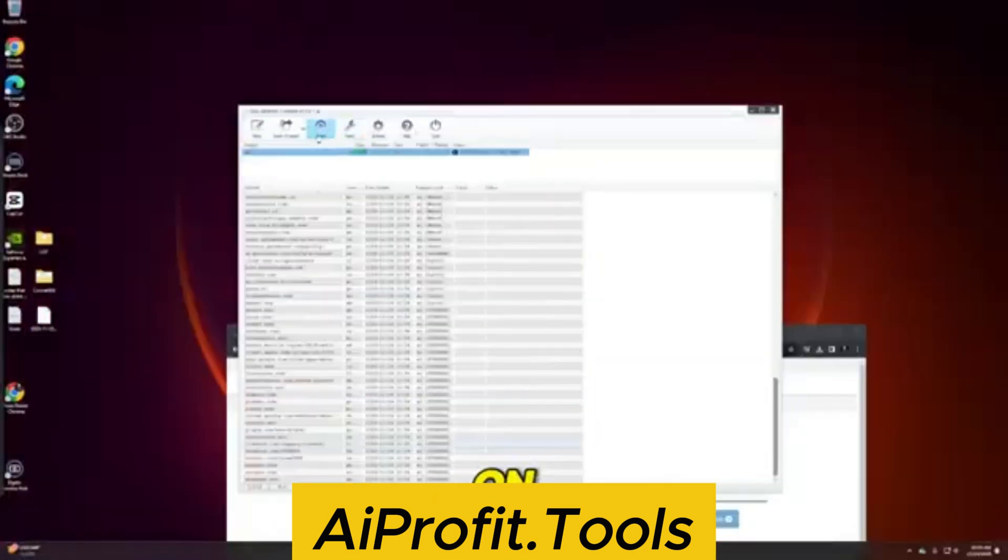
Run the check option on scraped websites and review the success/failure Status column.
click(321, 126)
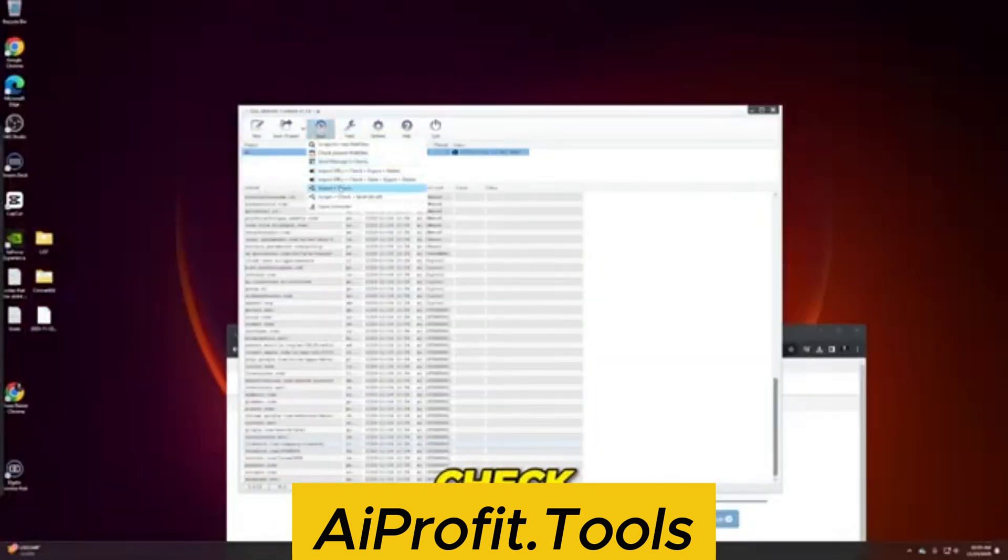
click(332, 188)
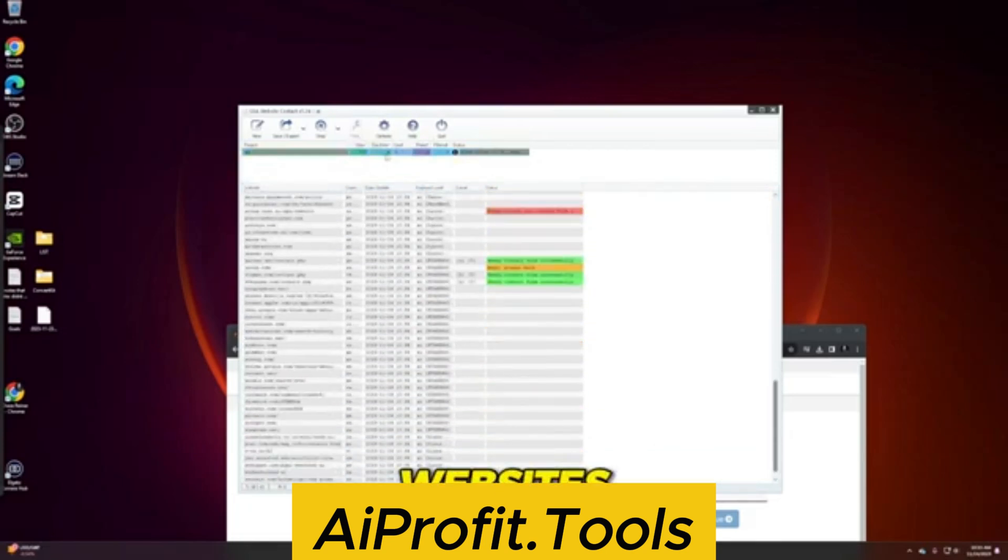
scroll(down, 3)
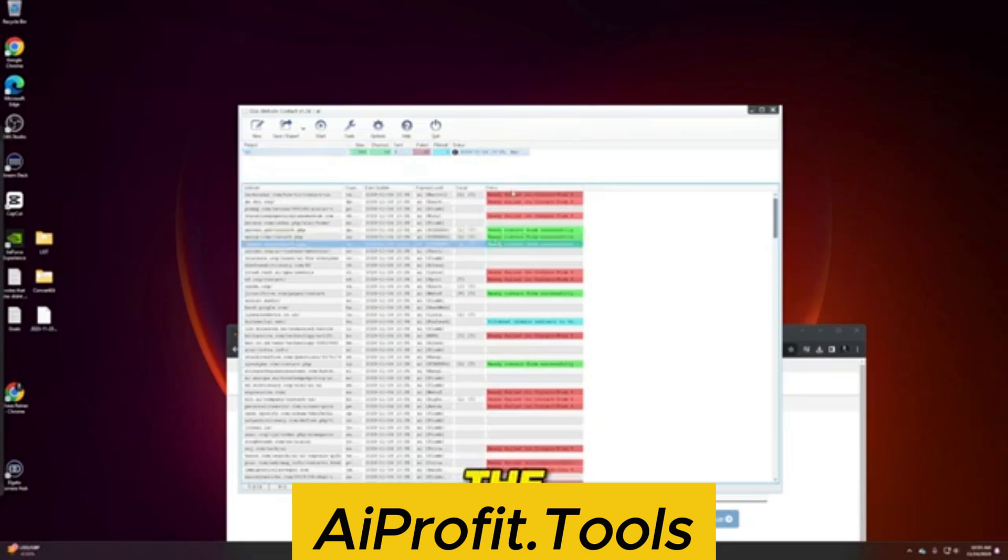
scroll(up, 3)
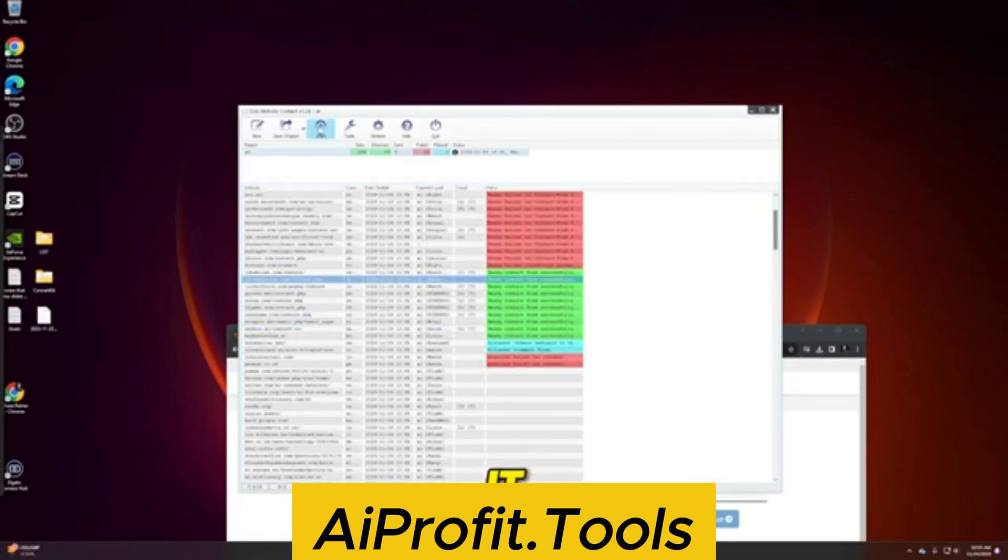
Reopen the project Settings showing the Submission Content message fields.
click(320, 126)
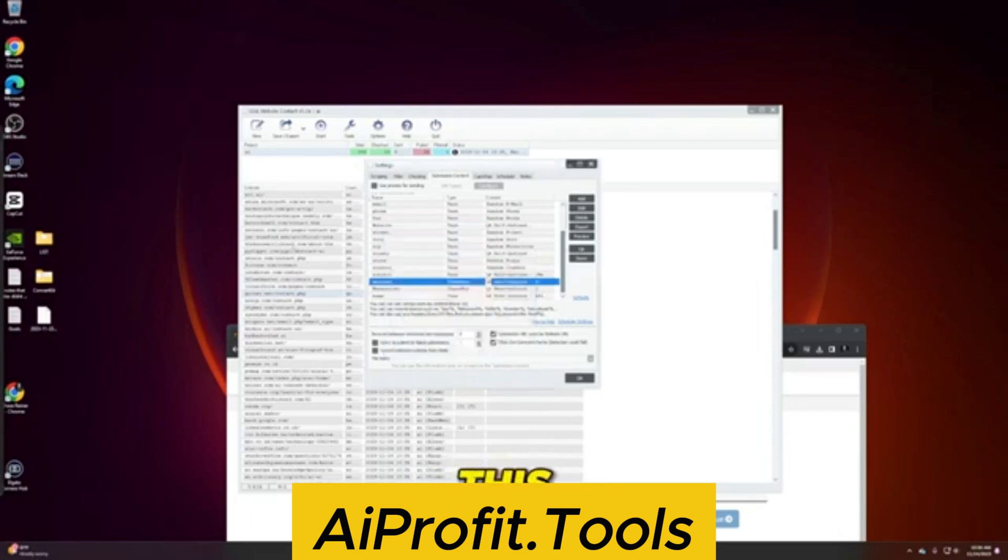
click(577, 377)
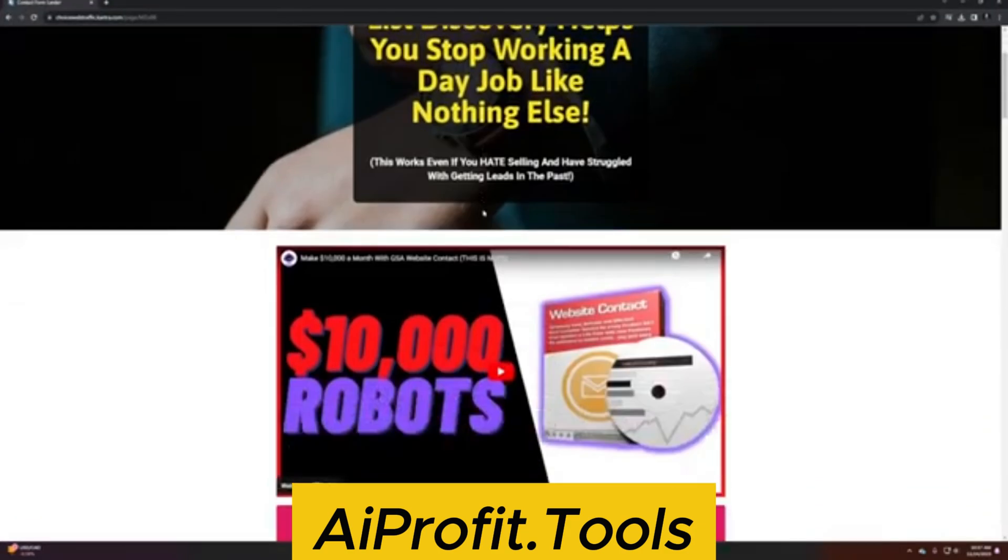
Scroll the Kartra sales page down to the $99 'Gain Immediate Access Now' offer.
scroll(down, 3)
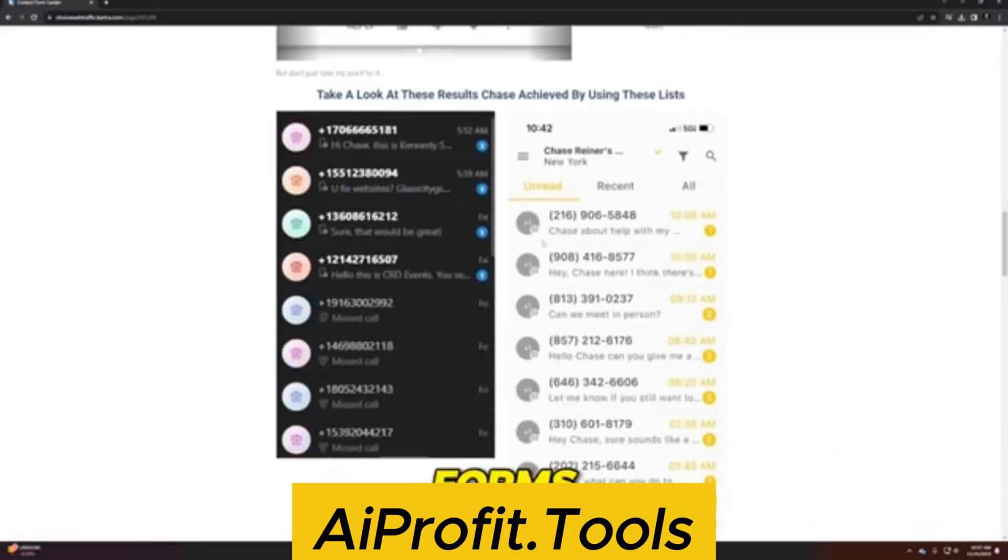
scroll(down, 3)
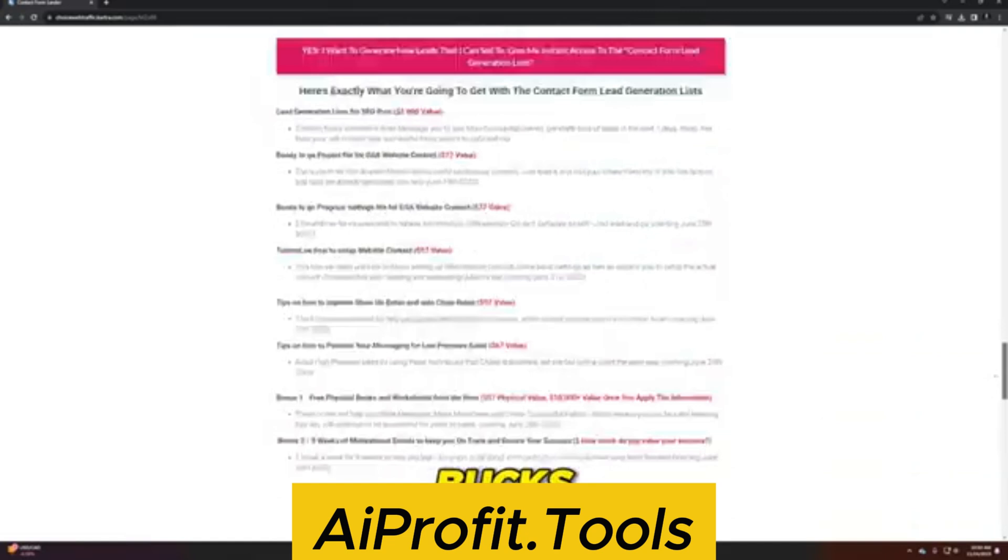
scroll(down, 3)
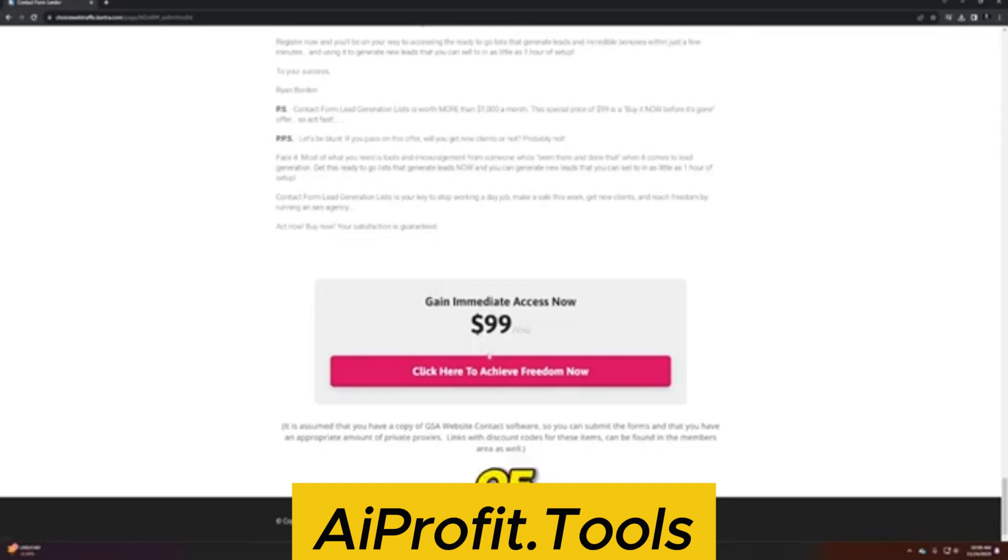
click(501, 371)
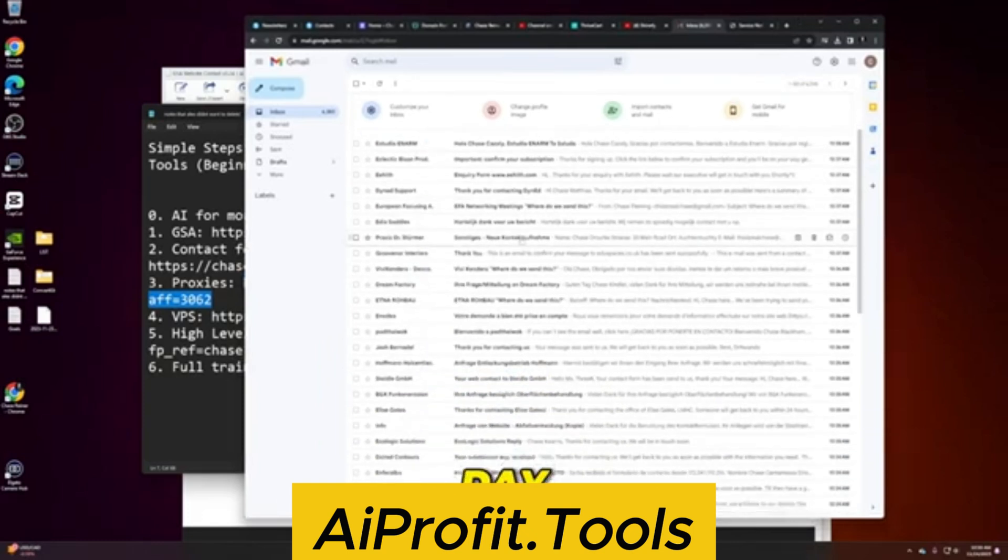
Scroll through the Gmail inbox of contact-form replies and open 'About the web-site'.
scroll(down, 3)
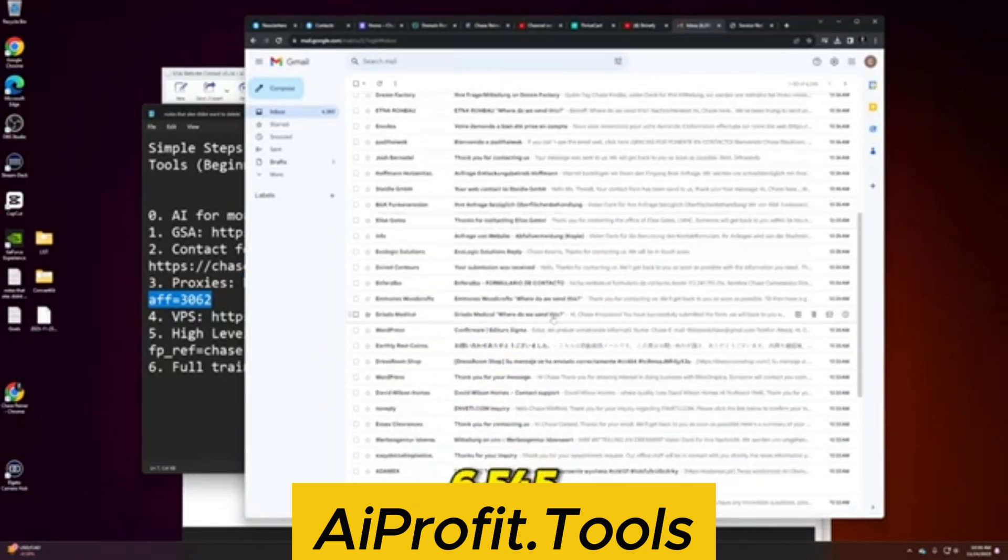
mouse_move(592, 252)
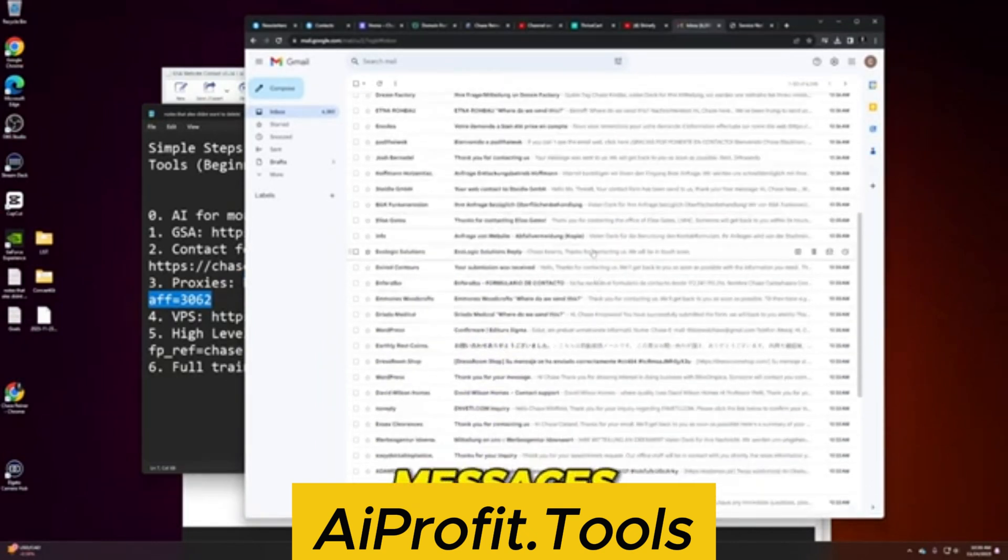
scroll(up, 3)
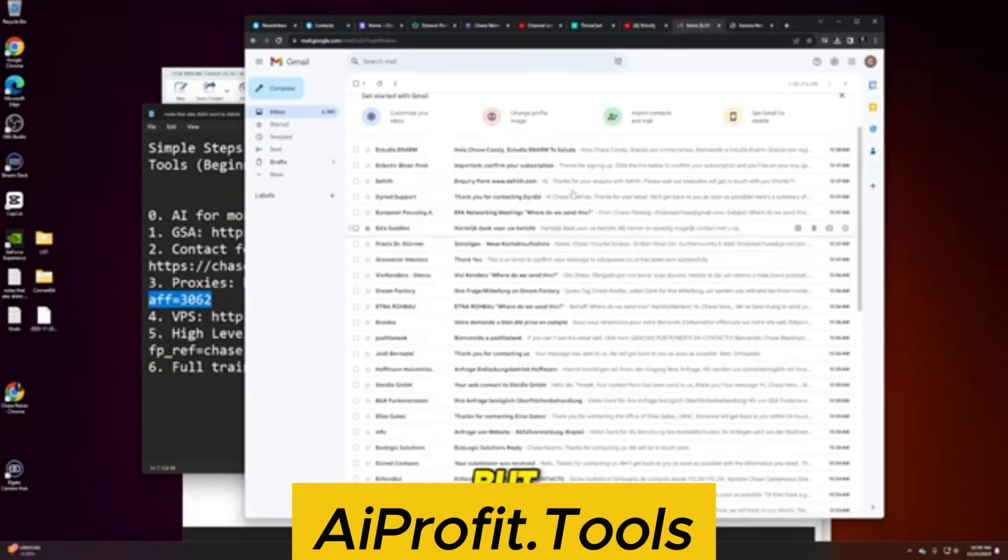
scroll(down, 3)
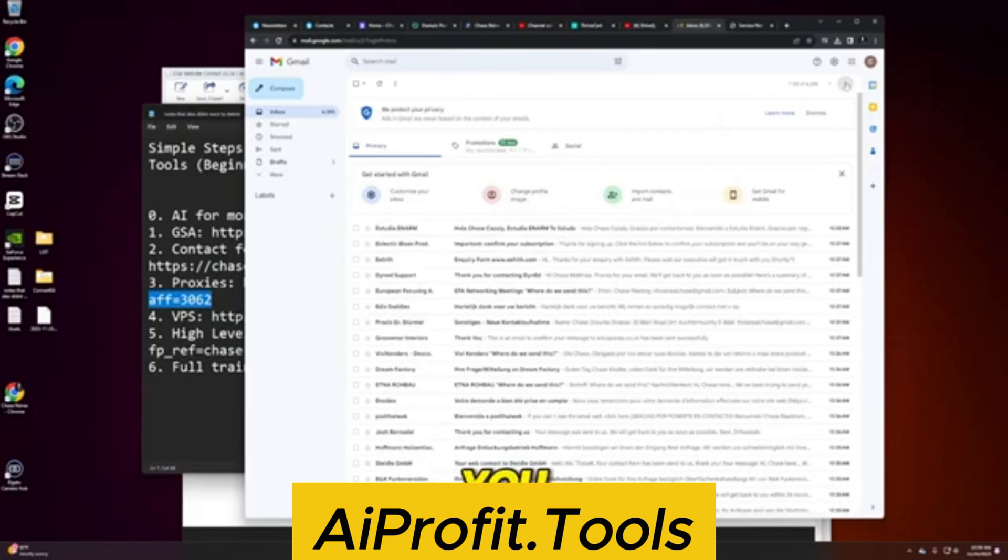
scroll(down, 3)
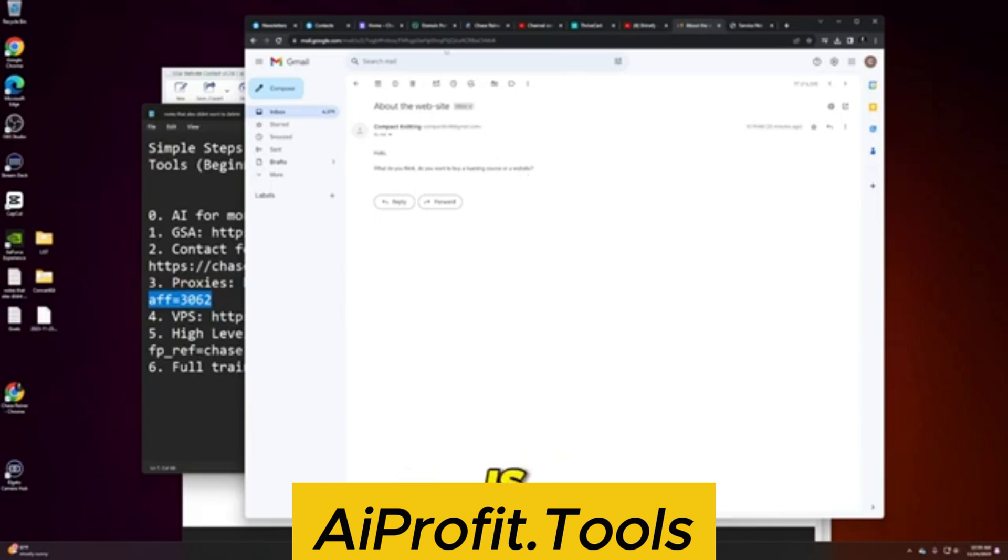
click(786, 25)
text(shinefy.com)
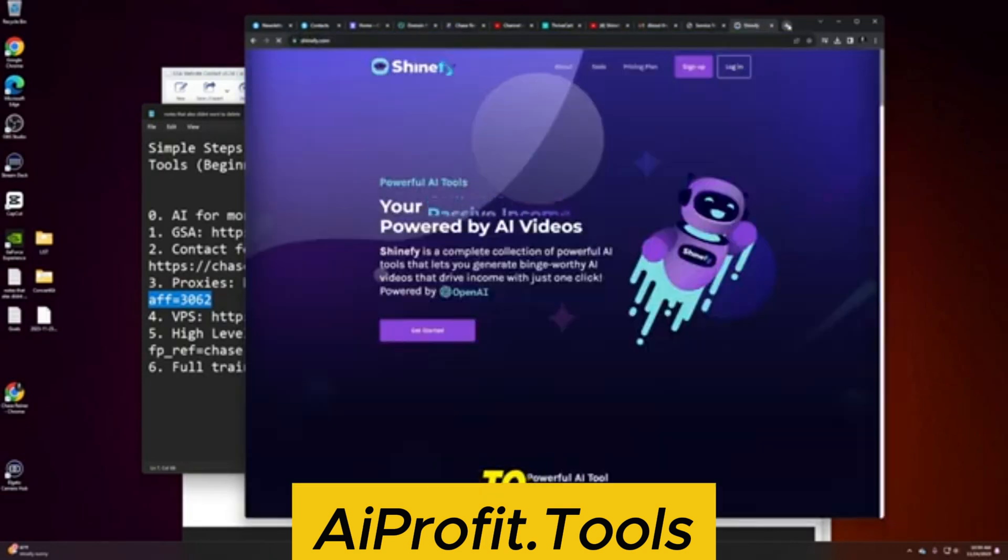
Switch to the Shinefy tab displaying its AI video tools homepage.
click(733, 66)
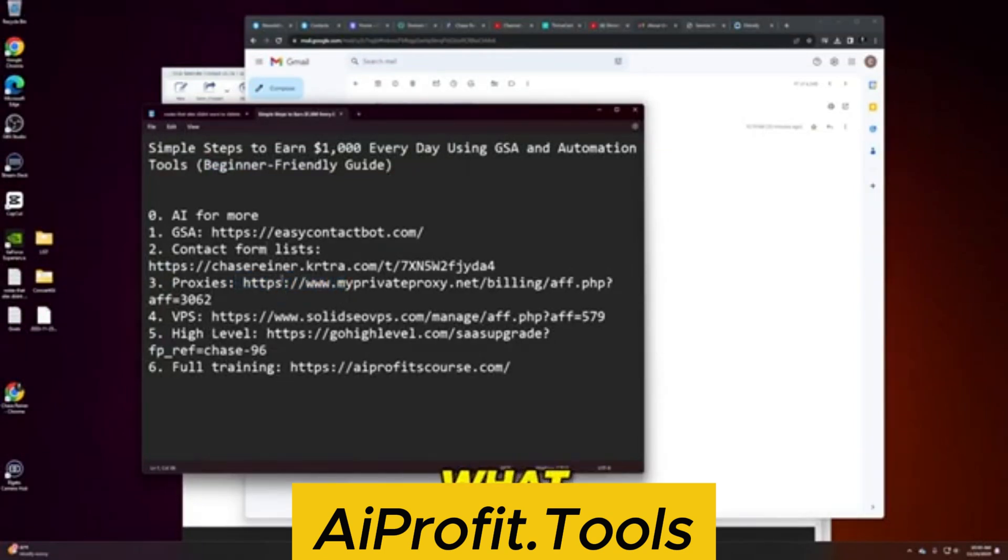
Select the solidseovps.com URL on line 4 of the Notepad guide.
double_click(260, 282)
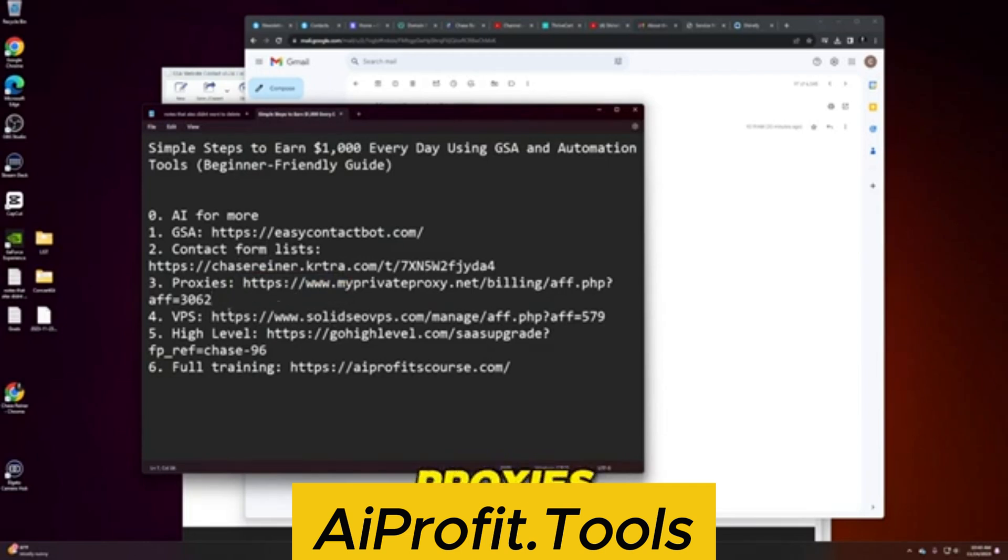
double_click(409, 317)
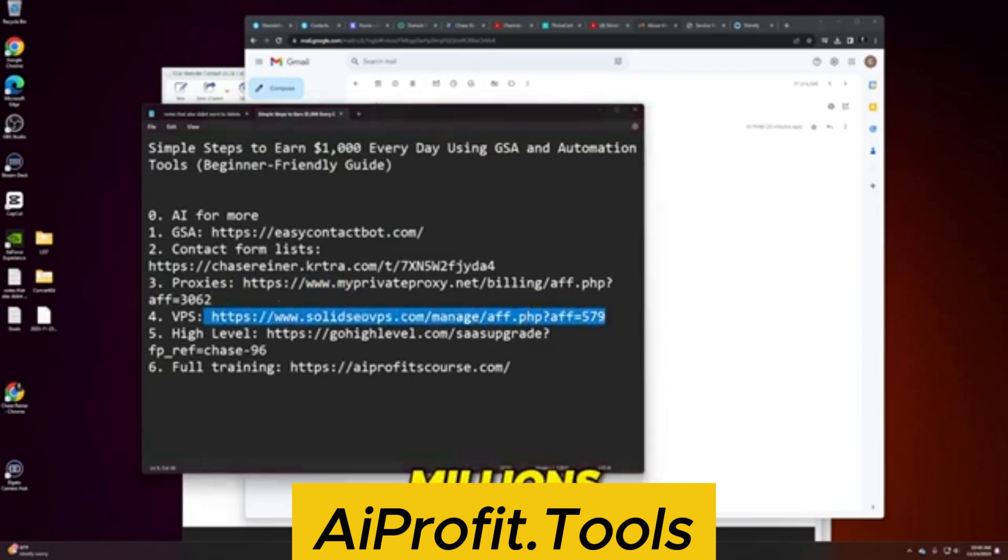
click(404, 316)
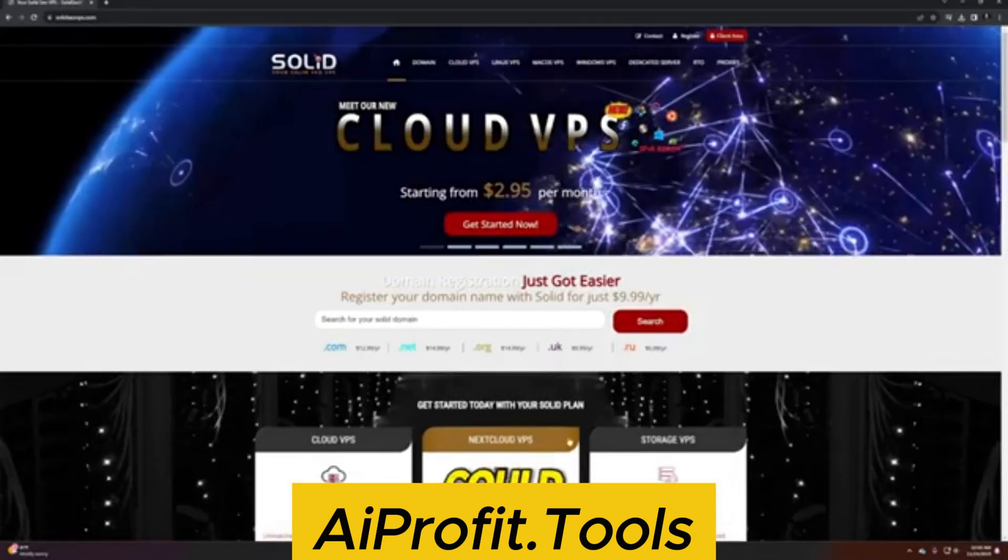
Scroll the Solid SEO VPS homepage to view its cloud VPS plans.
scroll(down, 3)
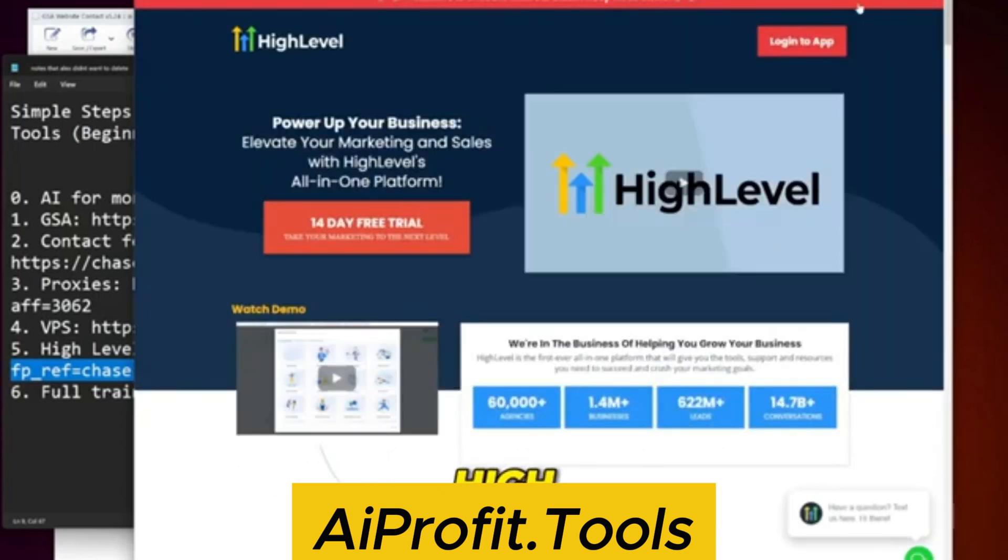
Log in to HighLevel and open a contact's thread under Conversations.
click(801, 41)
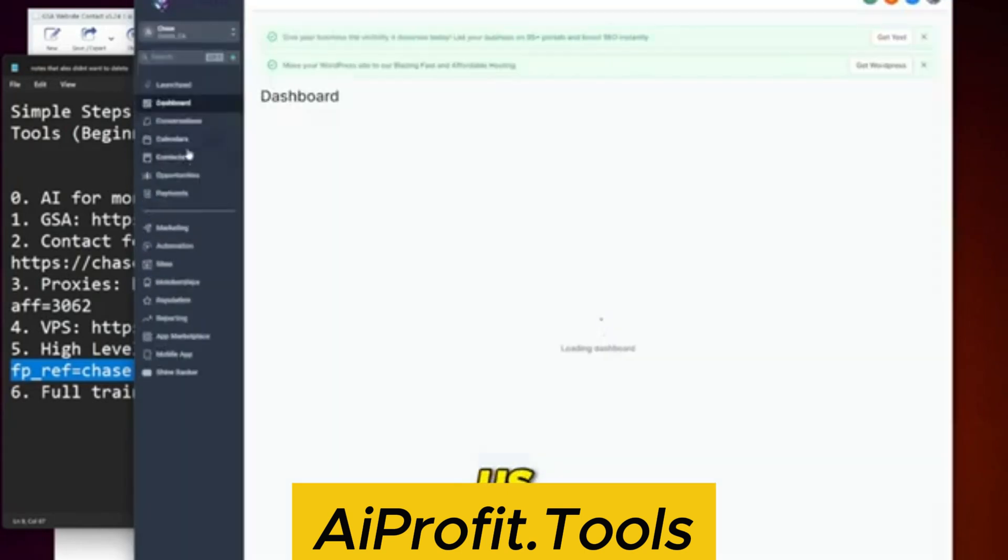
click(178, 121)
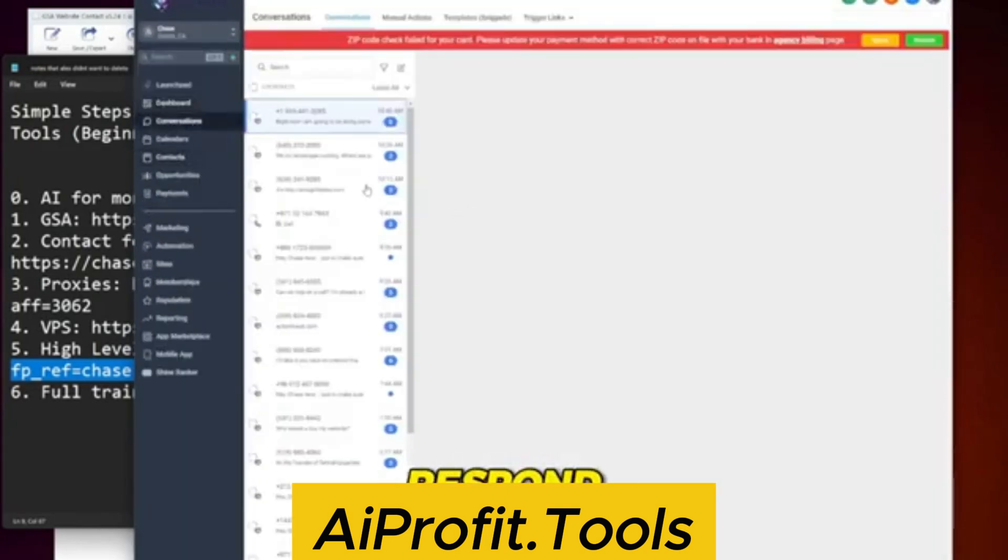
click(325, 116)
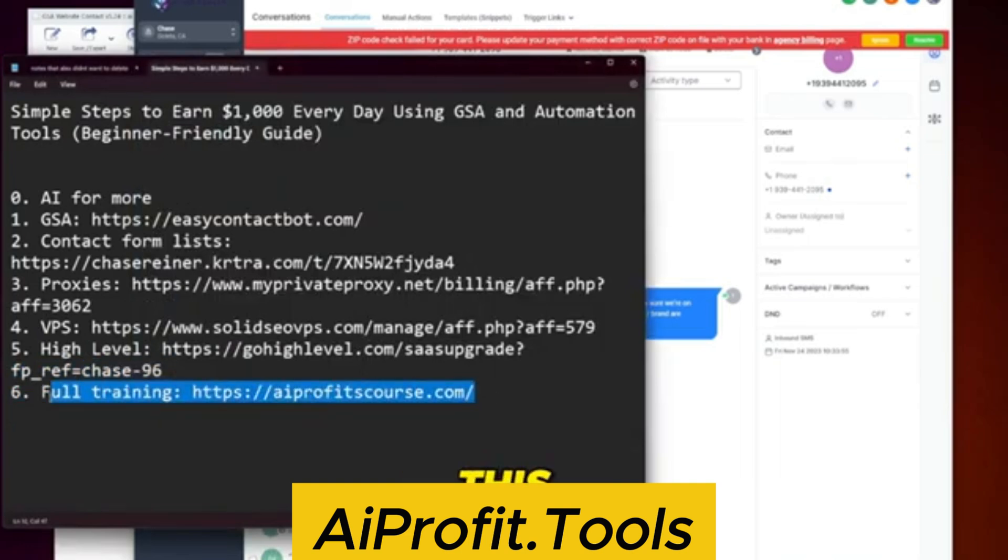
click(473, 393)
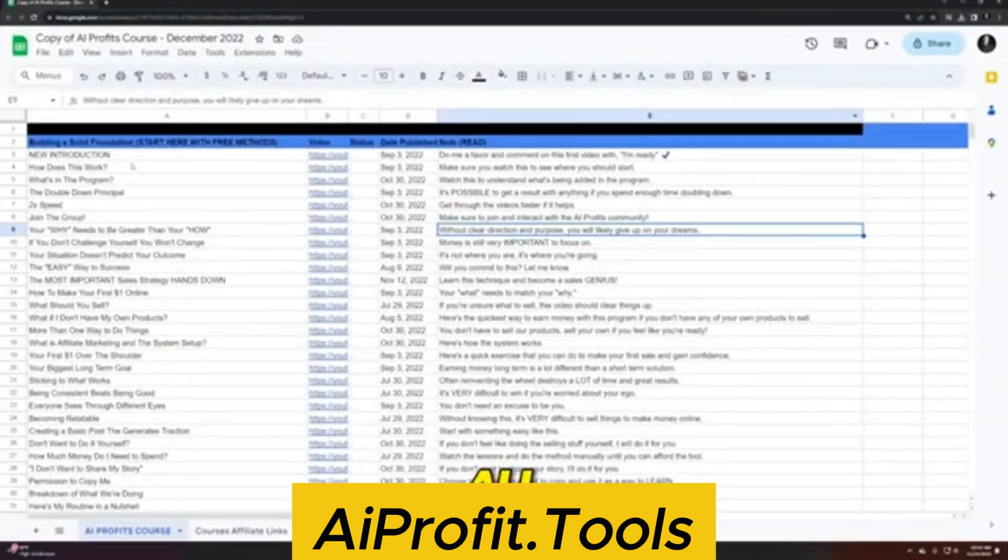
Point out the Cloud Flare Protection, Getting the List of Businesses, and landers lessons.
scroll(down, 3)
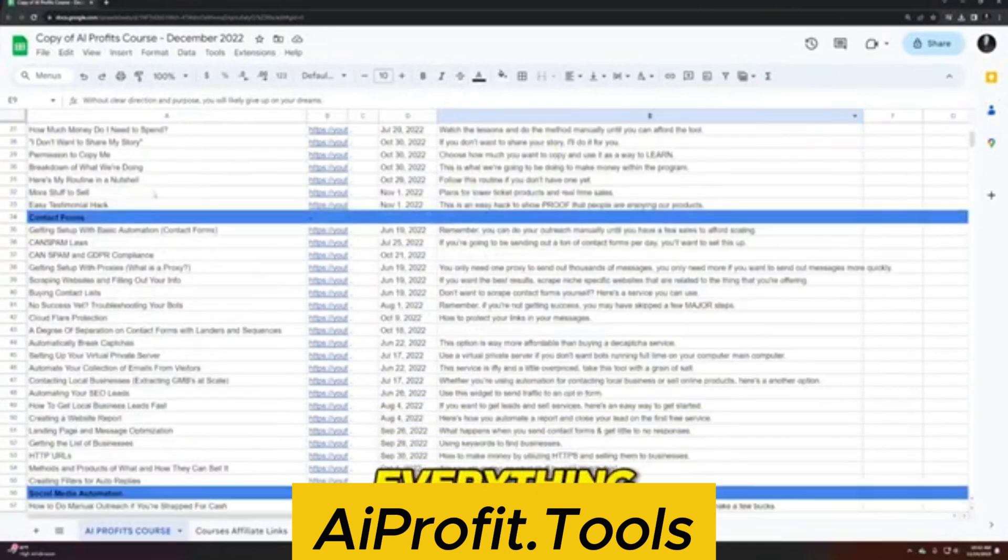
click(68, 318)
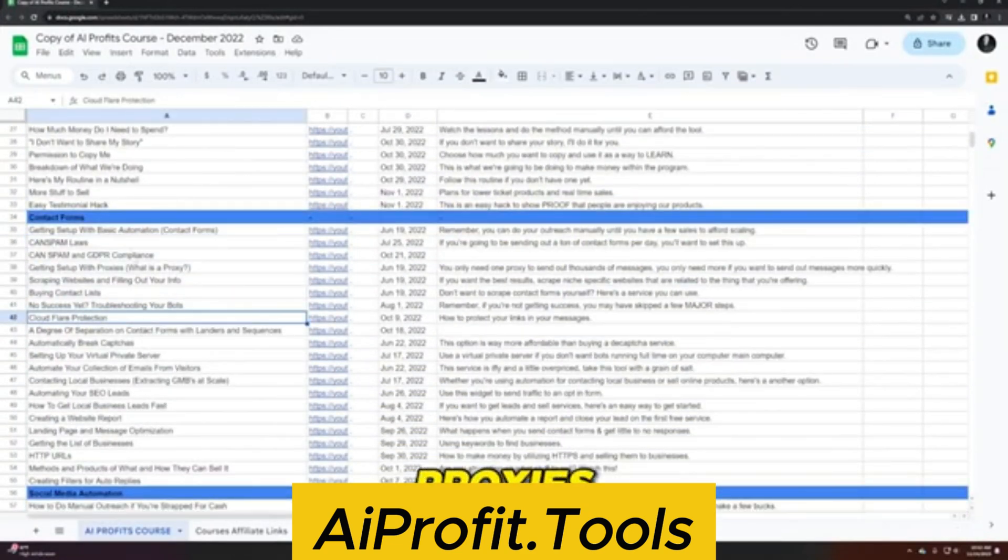
click(128, 268)
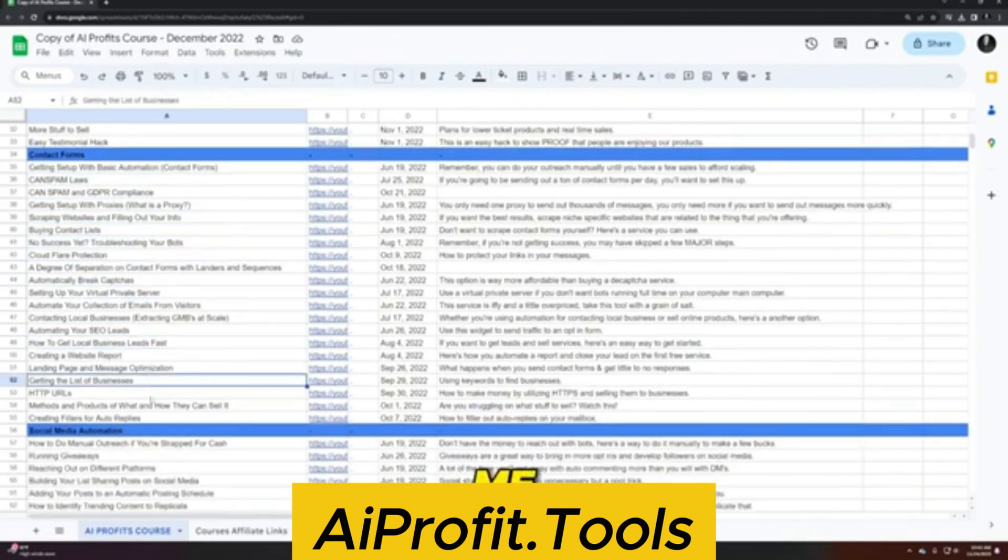
click(161, 268)
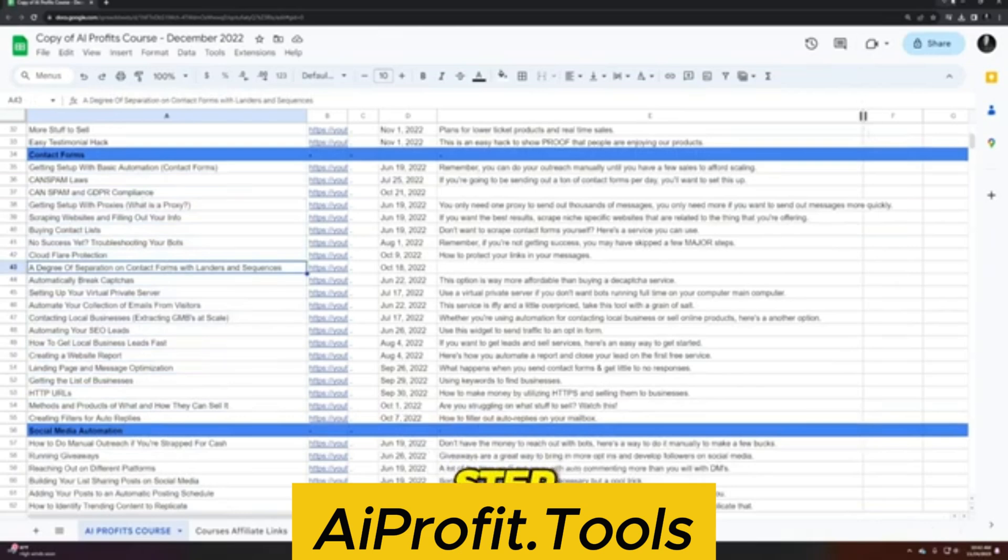